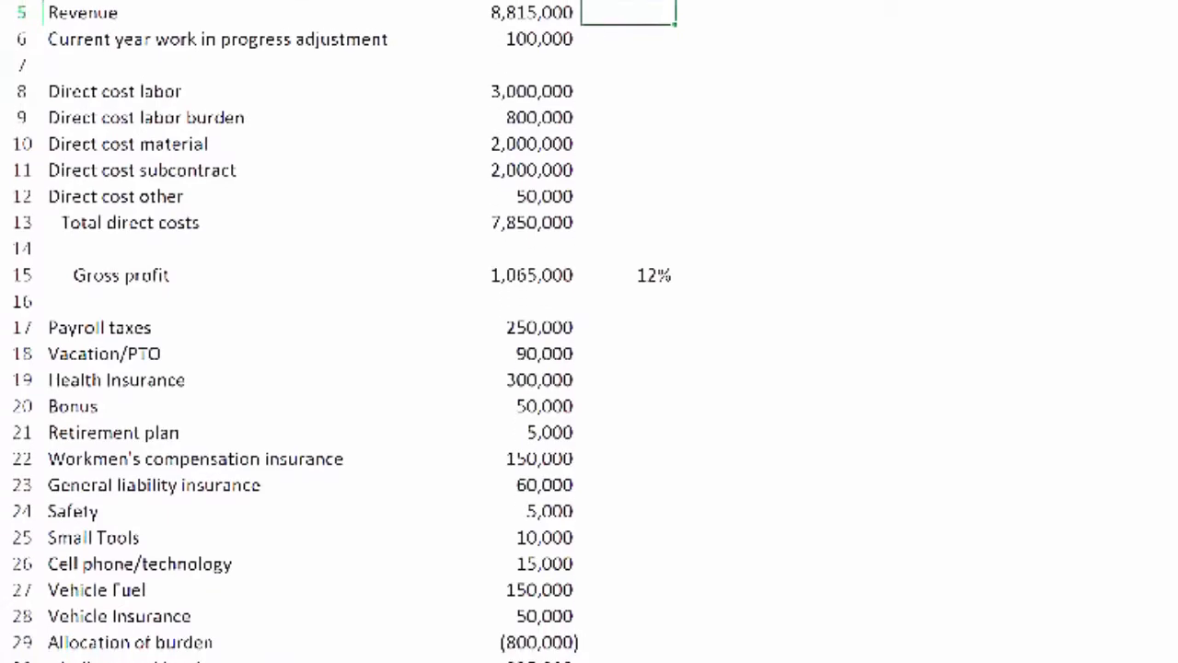
scroll("down", 3)
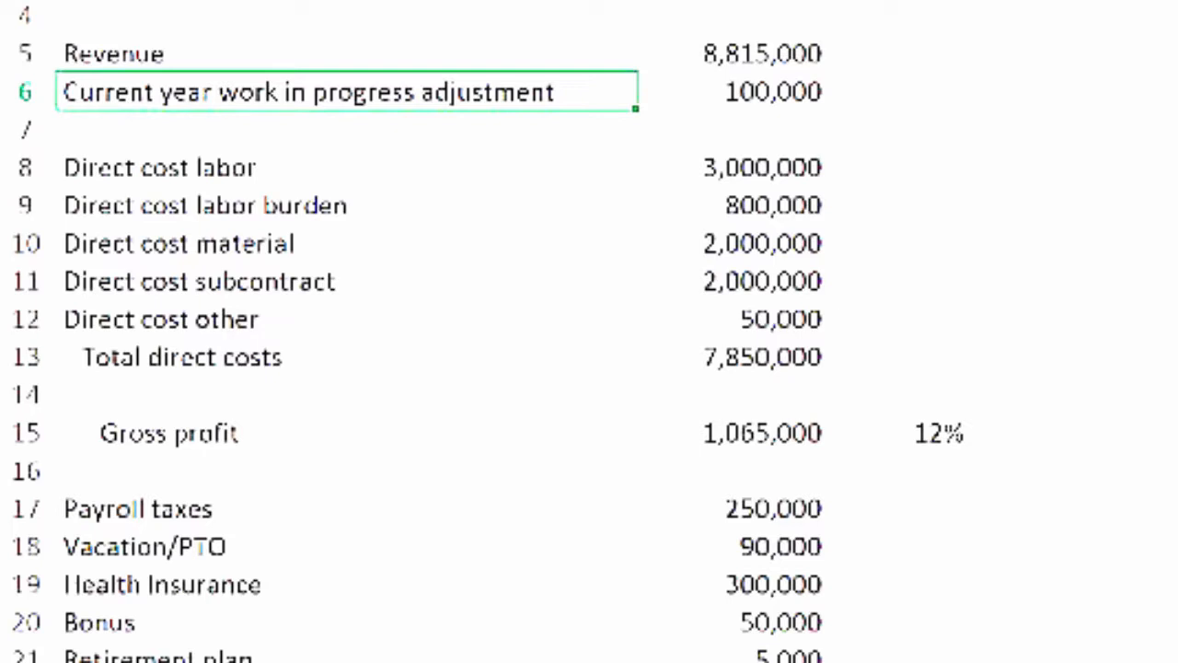
scroll("down", 3)
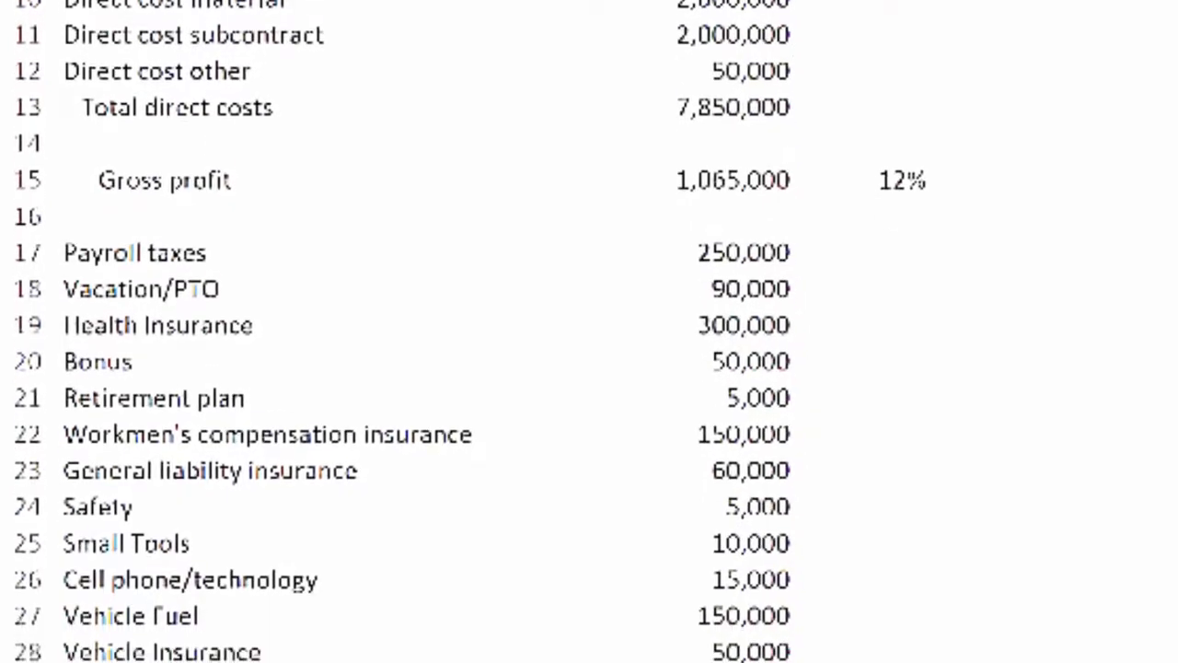
scroll("down", 3)
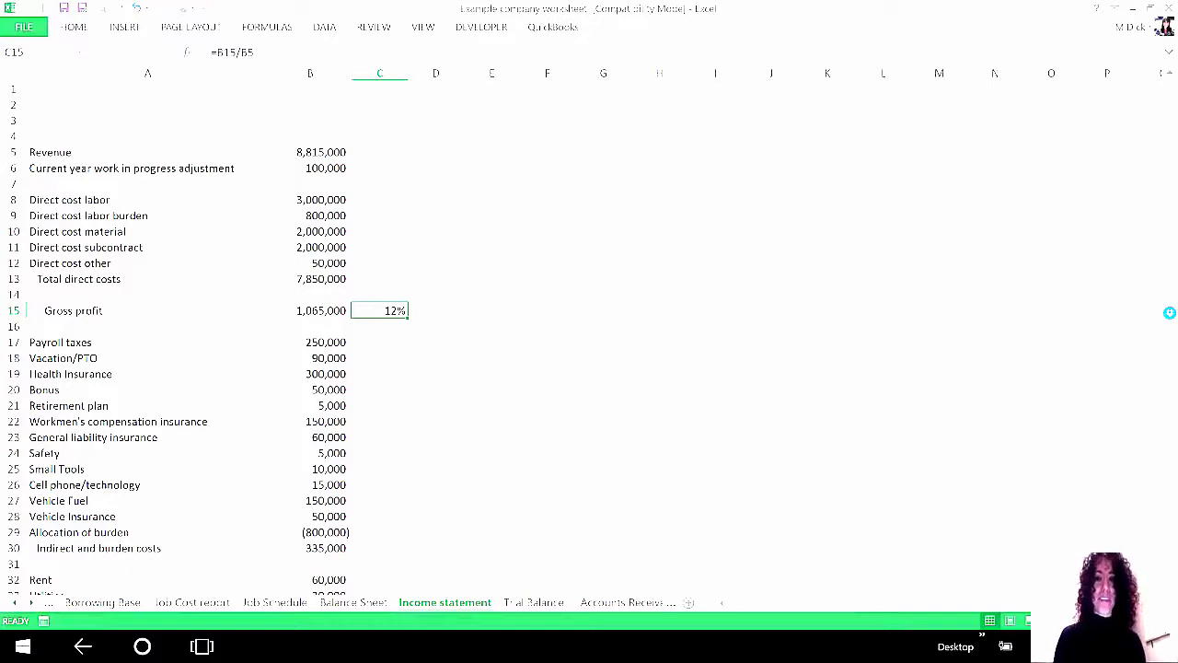
left_click(274, 602)
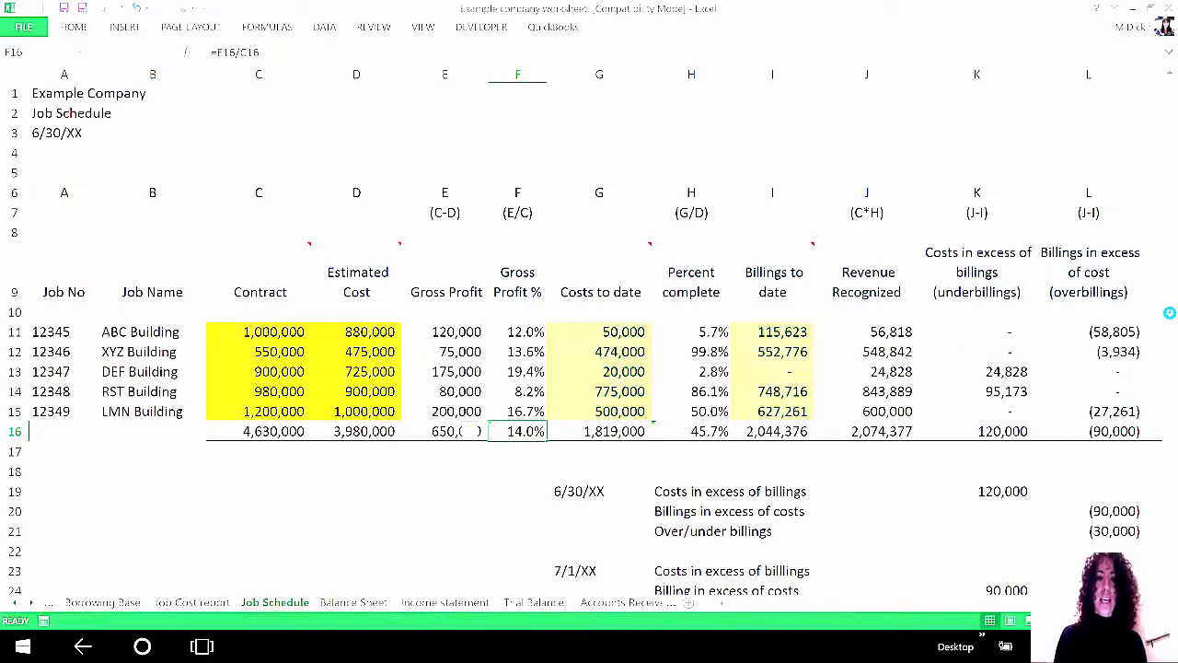
left_click(457, 350)
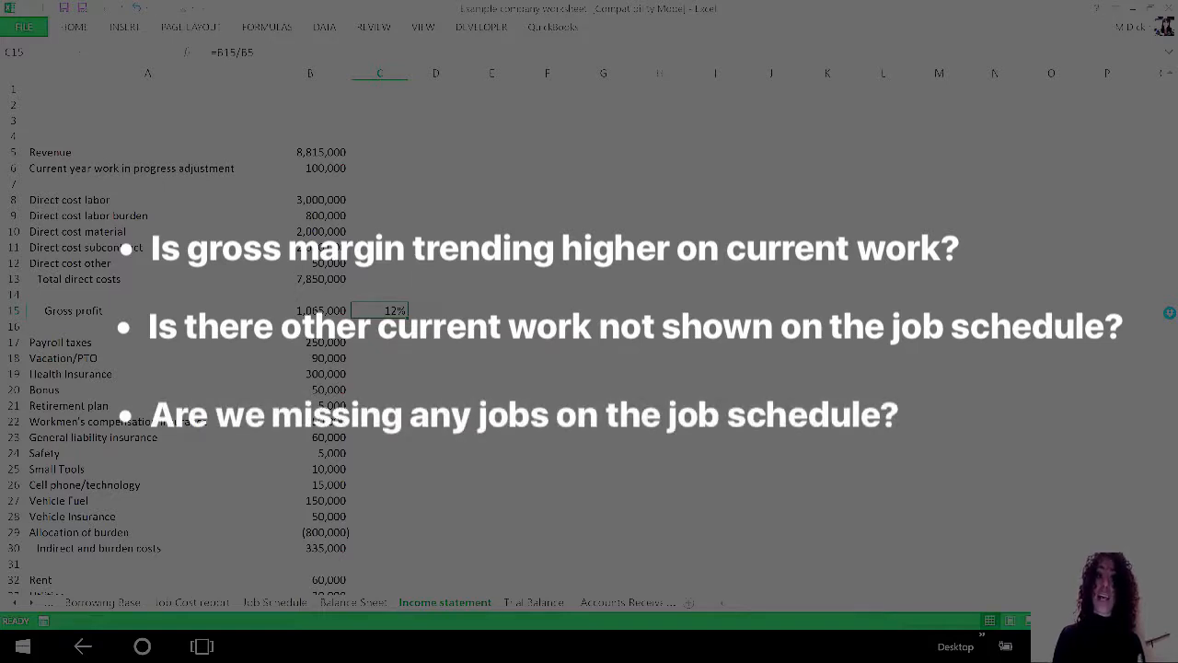
left_click(274, 602)
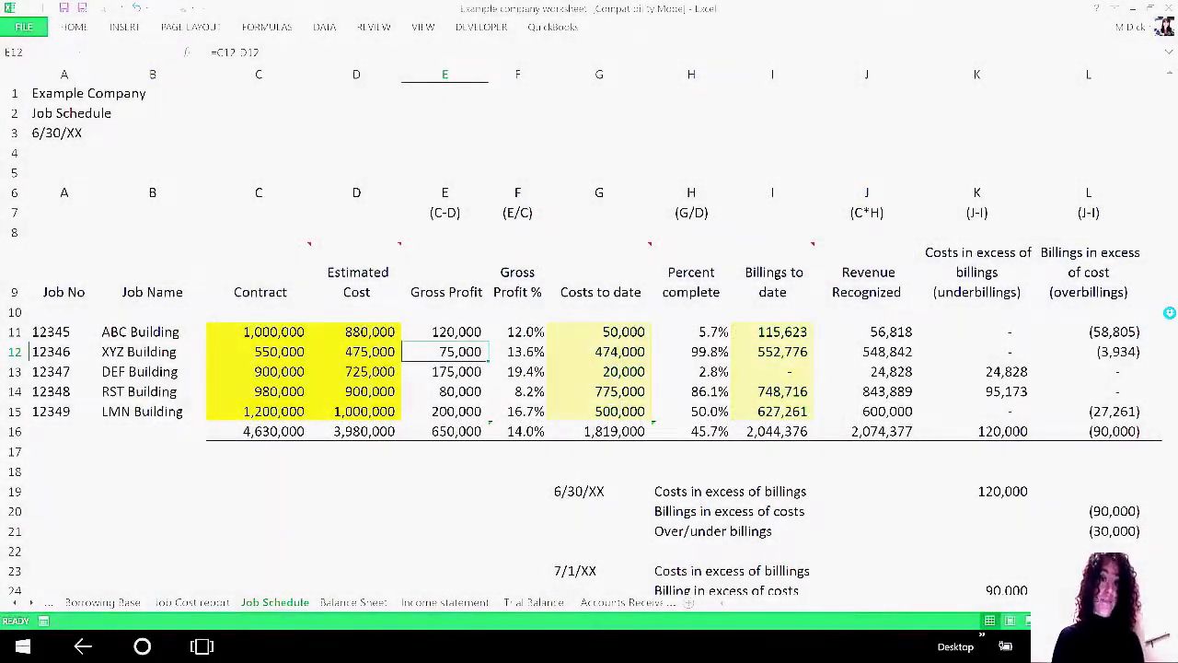
left_click(446, 602)
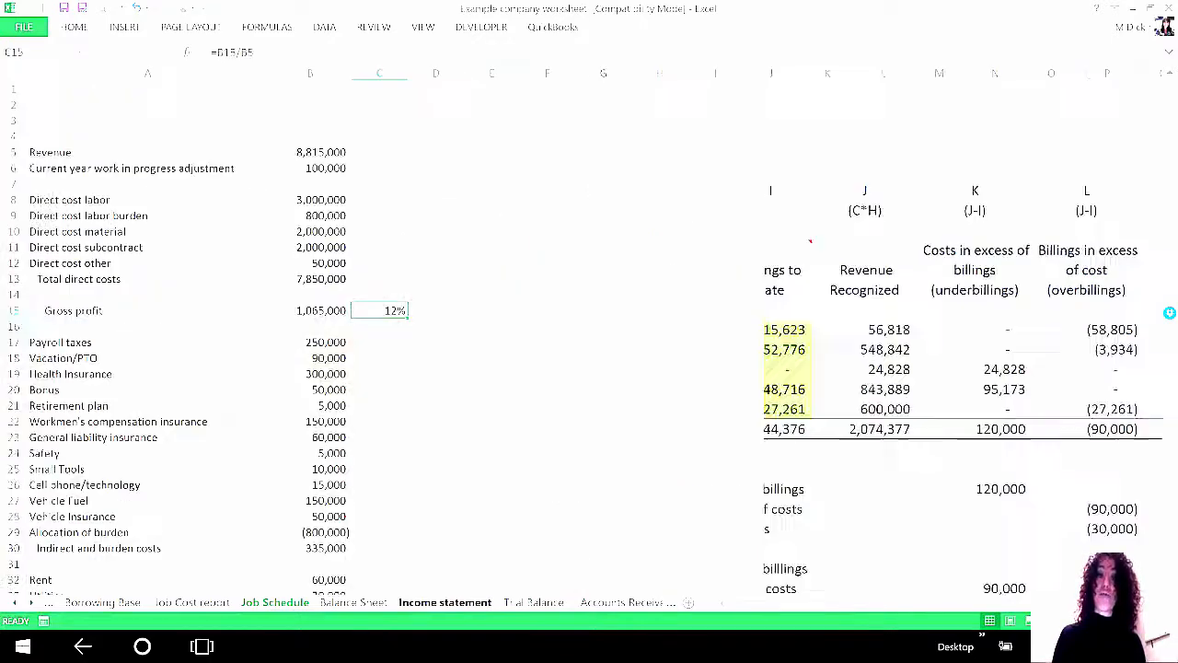